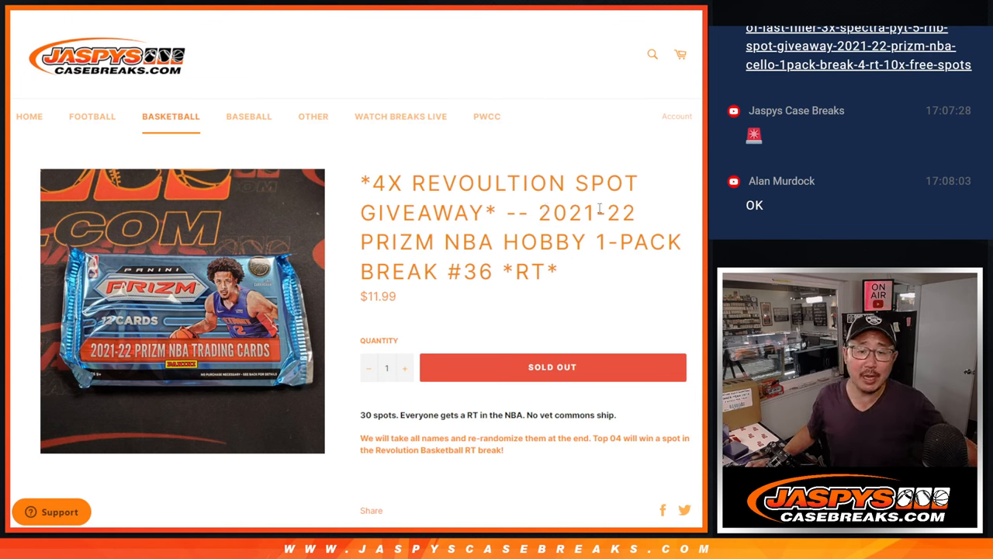
mouse_move(574, 278)
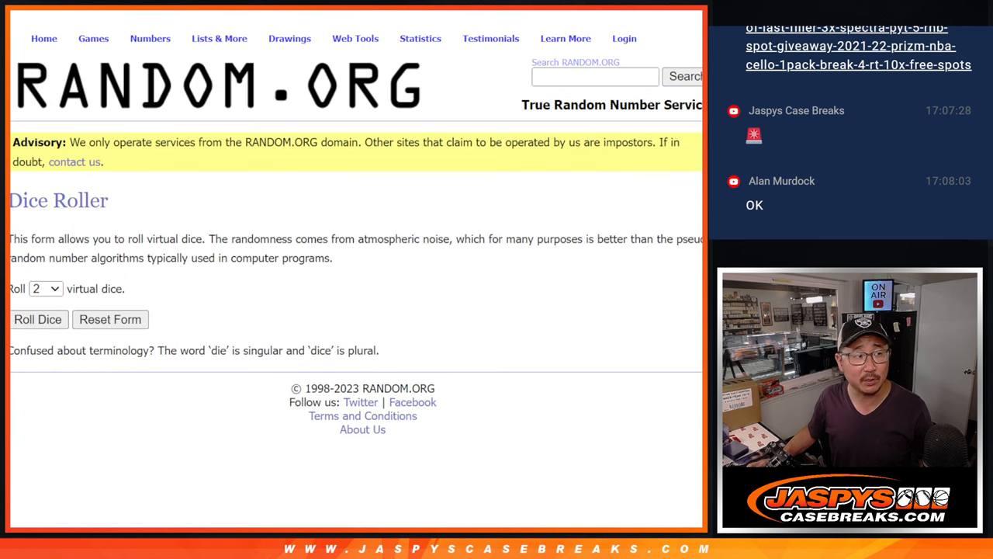
mouse_move(147, 128)
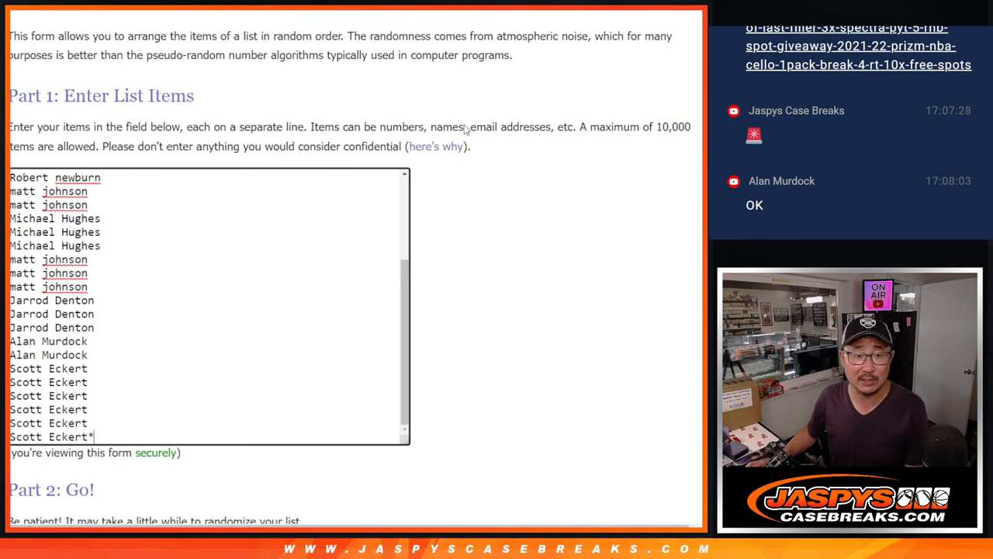
Step: Randomize the 30 participant names in RANDOM.ORG's List Randomizer and review the shuffled results
scroll("down", 3)
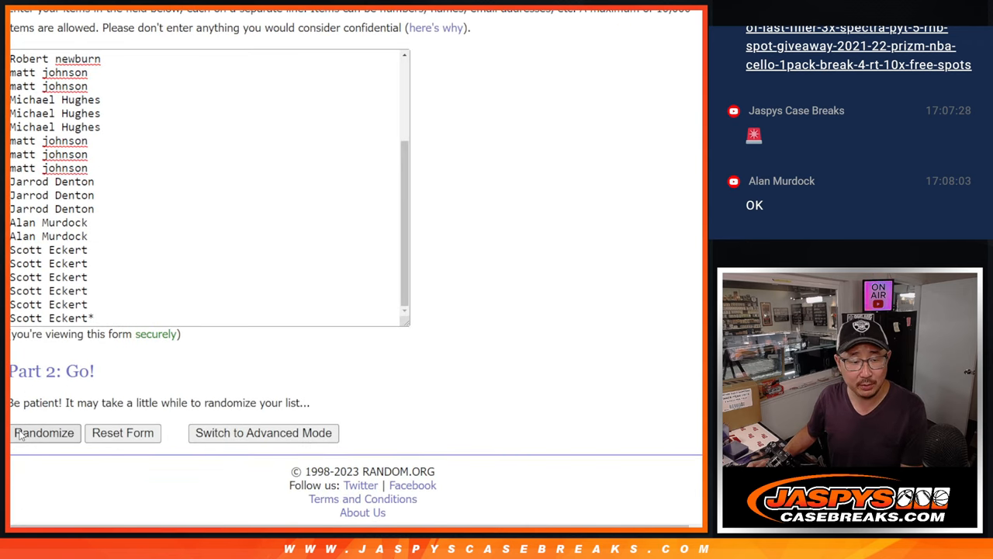
left_click(43, 432)
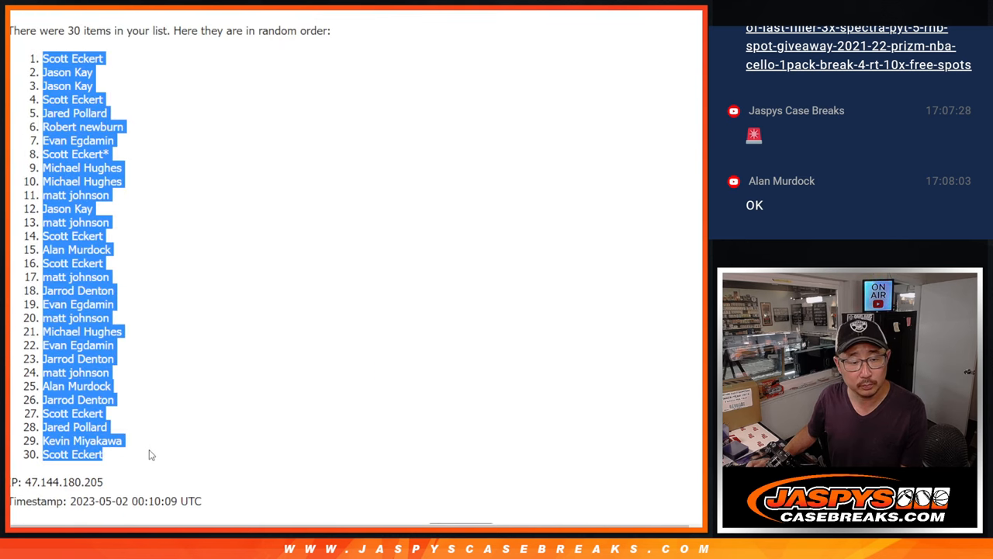
scroll("down", 3)
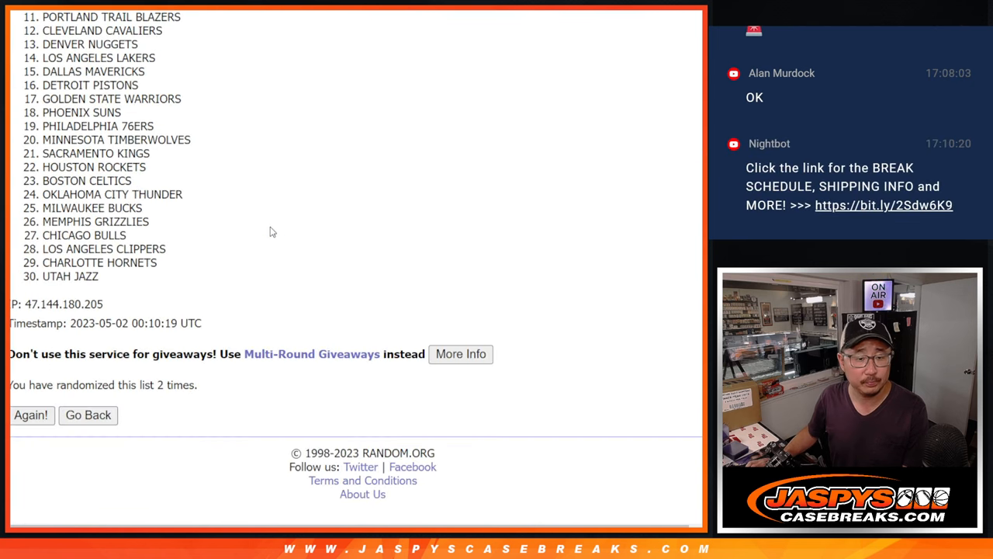
scroll("up", 3)
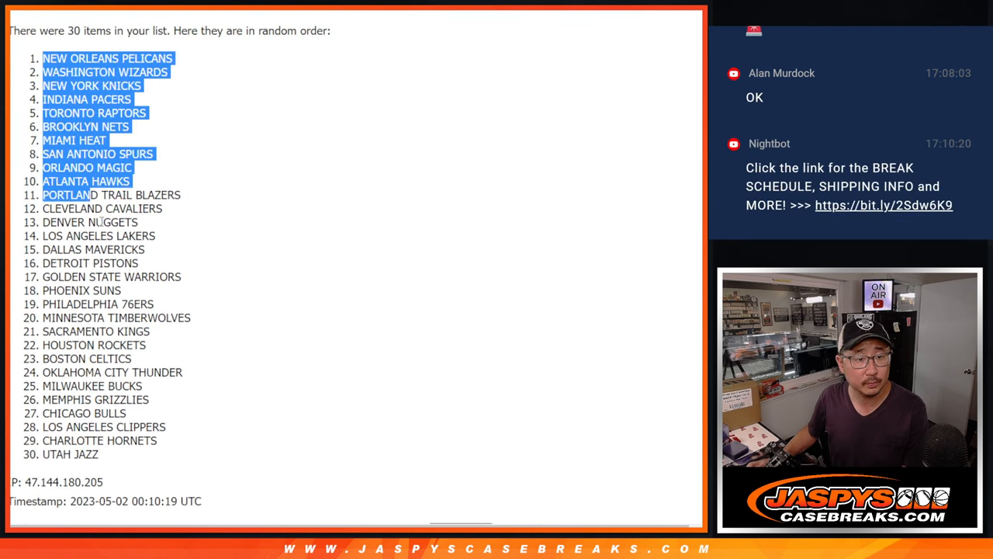
scroll("down", 3)
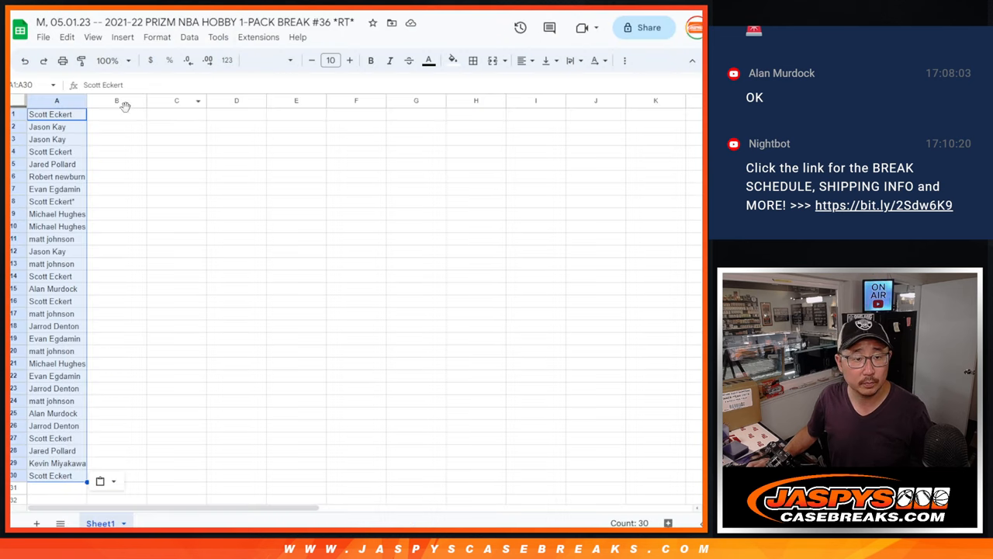
Step: Place the teams in column B at size 12 and sort rows 1–30 A–Z by team
left_click(263, 60)
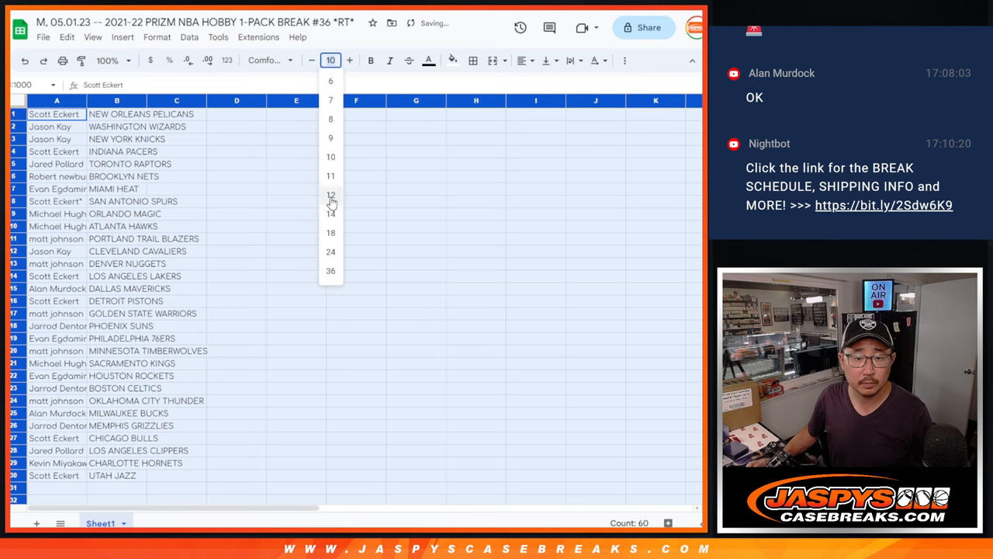
left_click(331, 195)
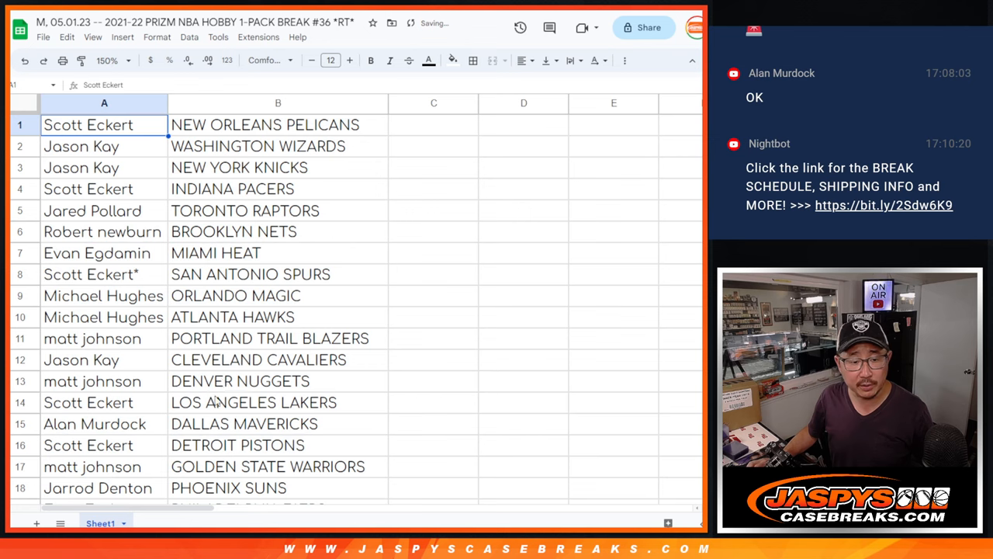
left_click_drag(88, 124, 278, 424)
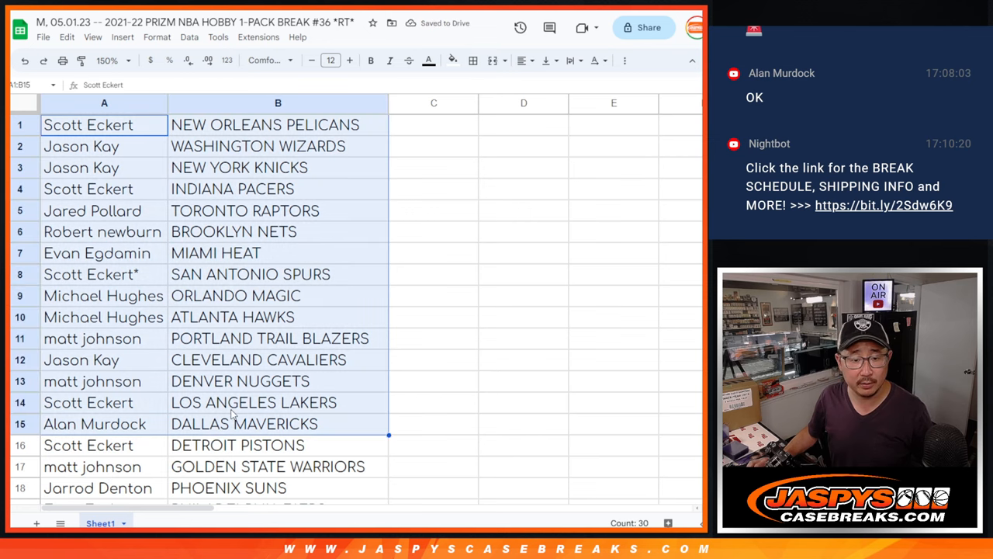
scroll("down", 3)
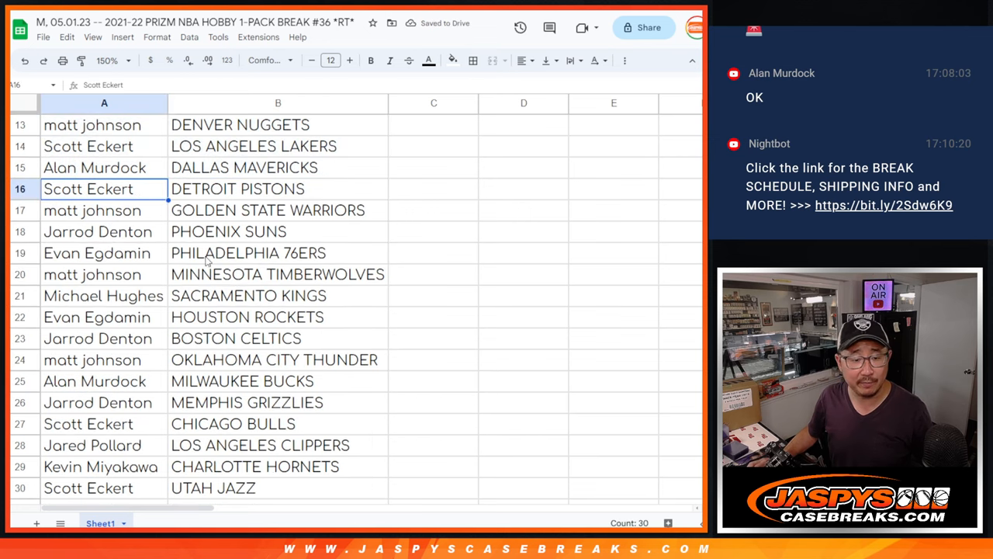
left_click_drag(104, 188, 278, 487)
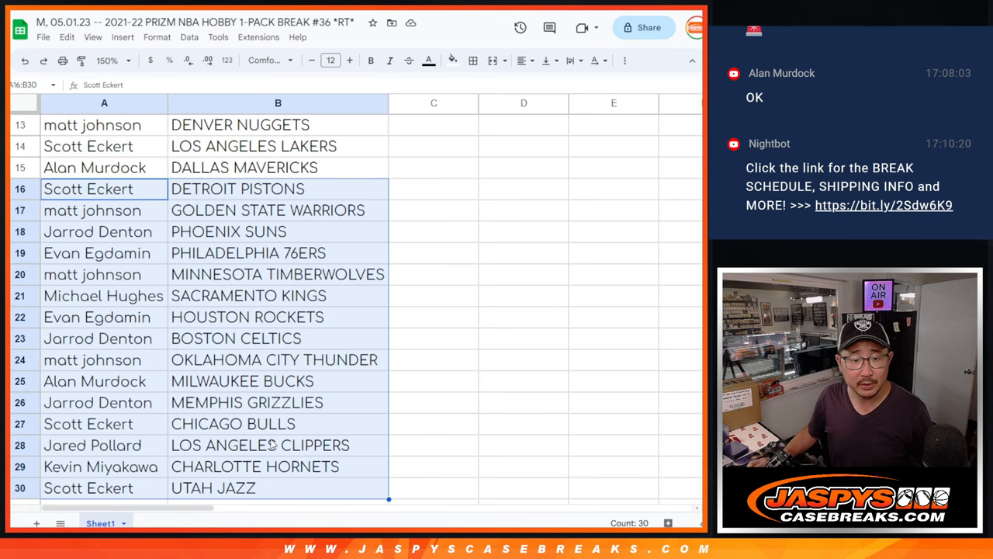
scroll("up", 3)
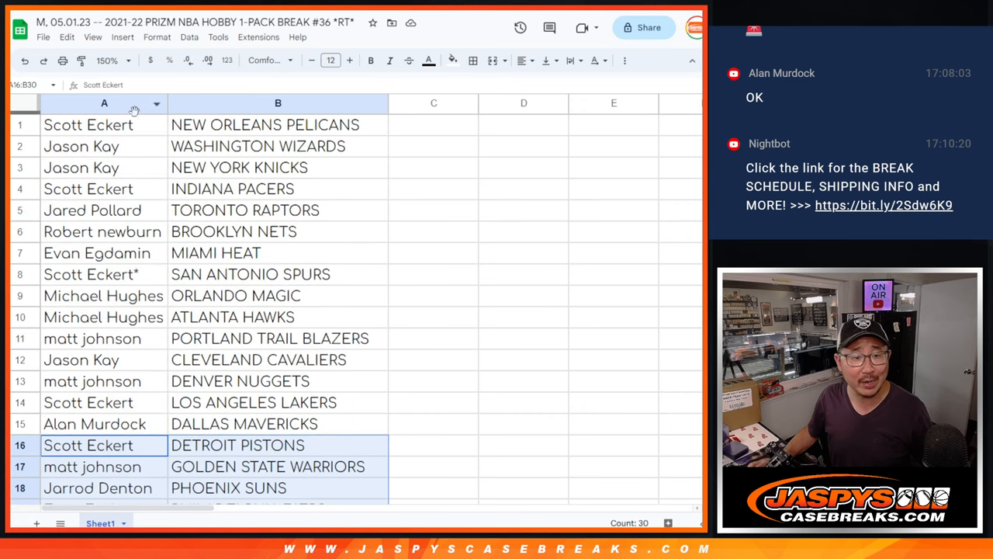
left_click(106, 61)
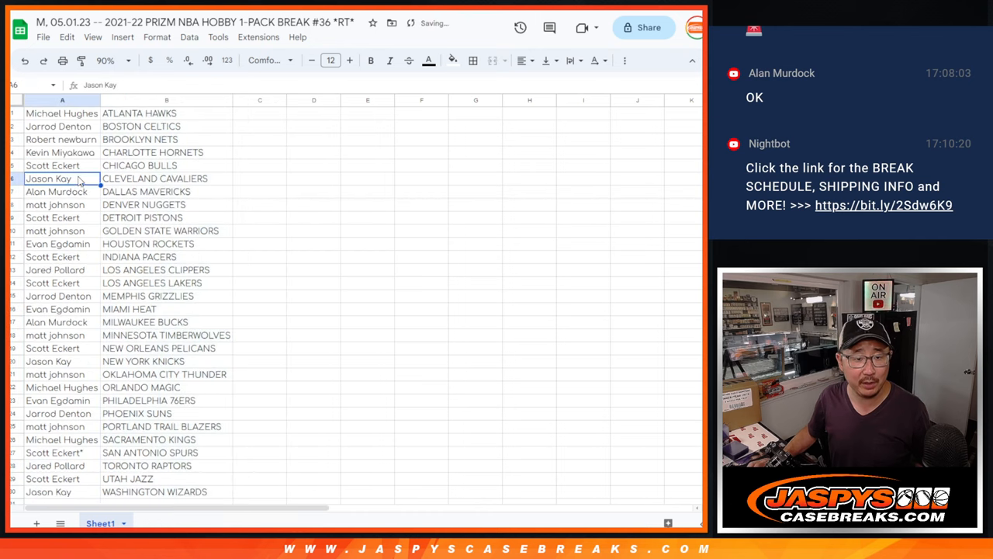
Step: Select the name-and-team list and browse fonts, trying Sorts Mill Goudy
left_click(473, 60)
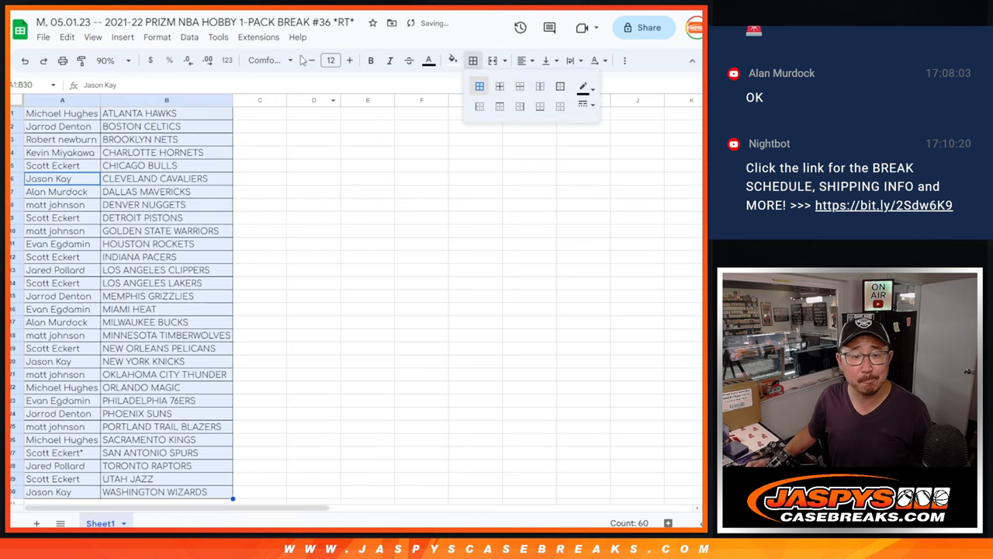
left_click(267, 60)
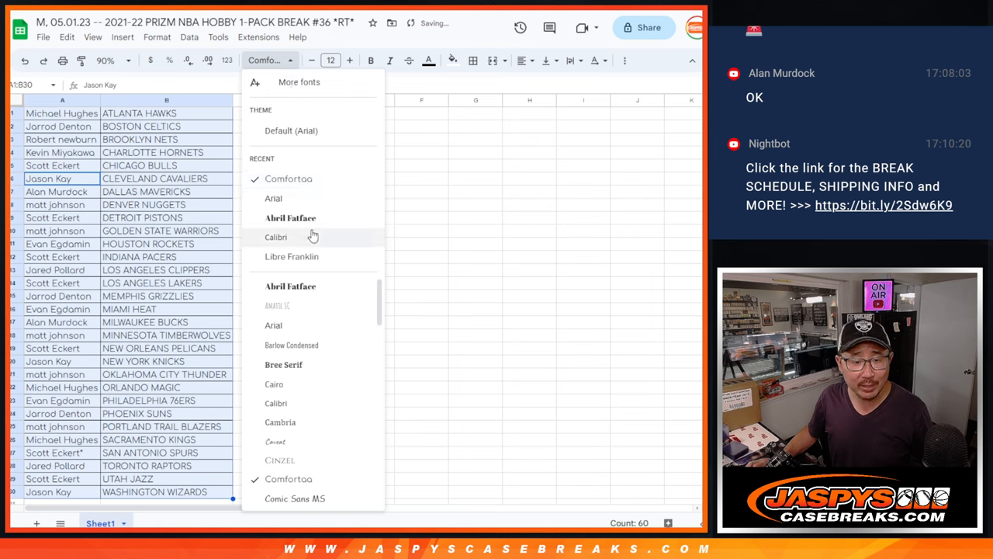
scroll("down", 3)
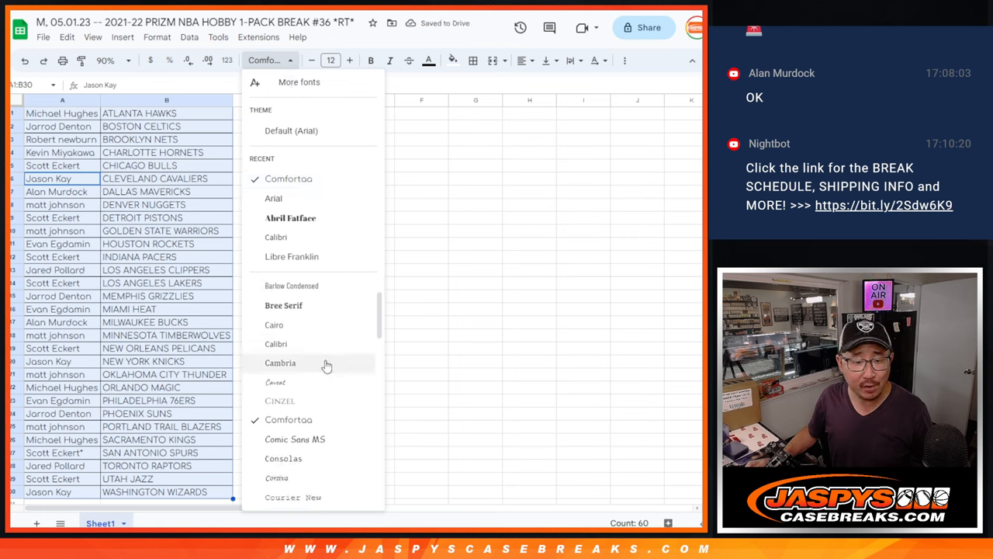
scroll("down", 3)
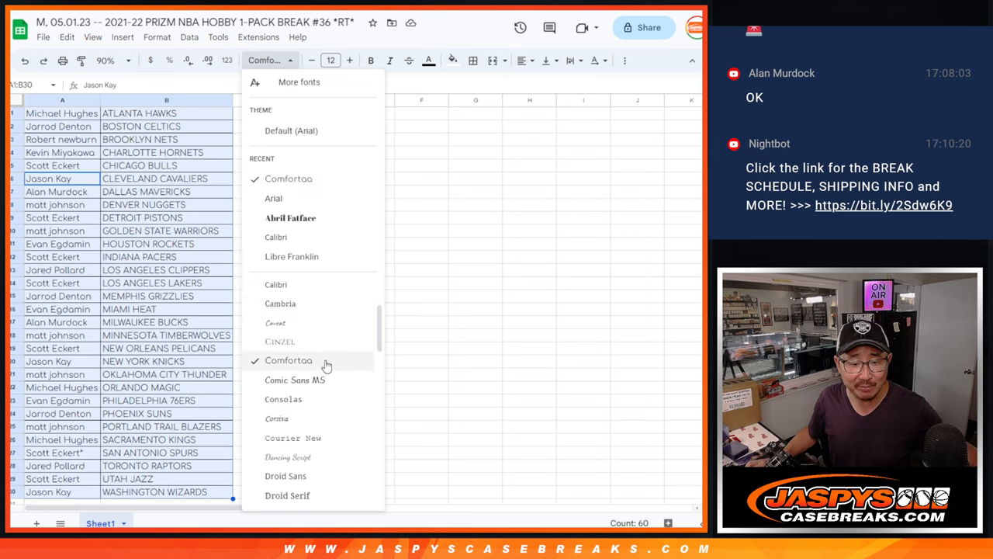
scroll("down", 3)
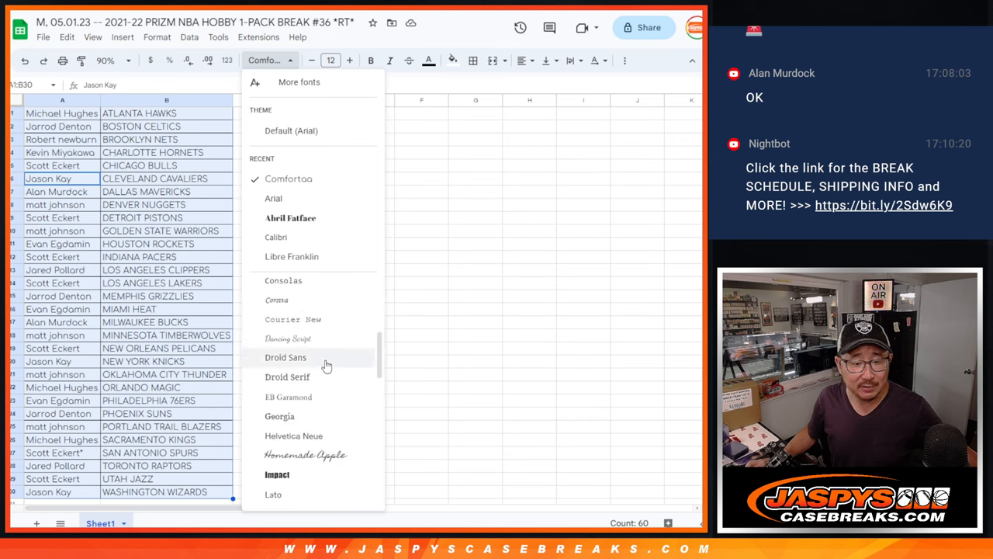
scroll("down", 3)
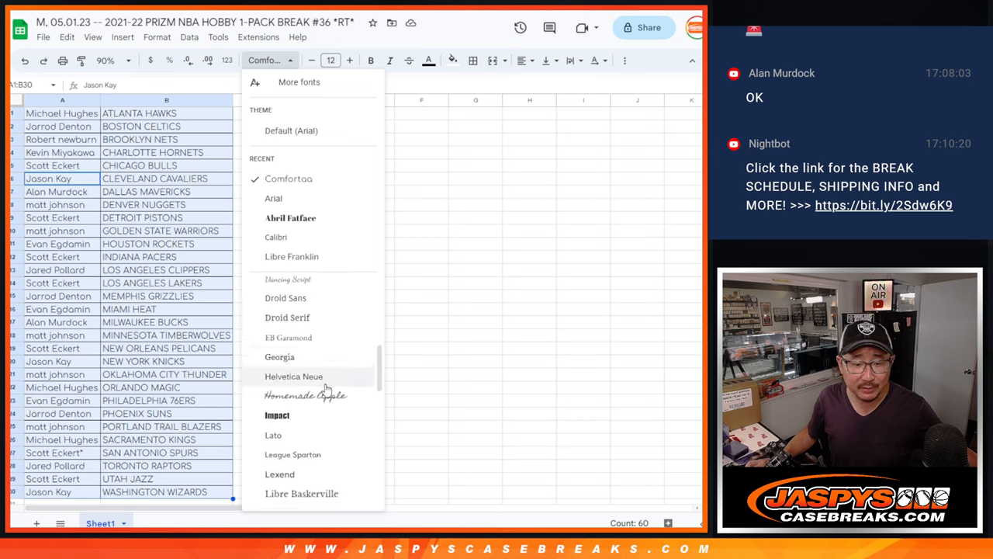
scroll("down", 3)
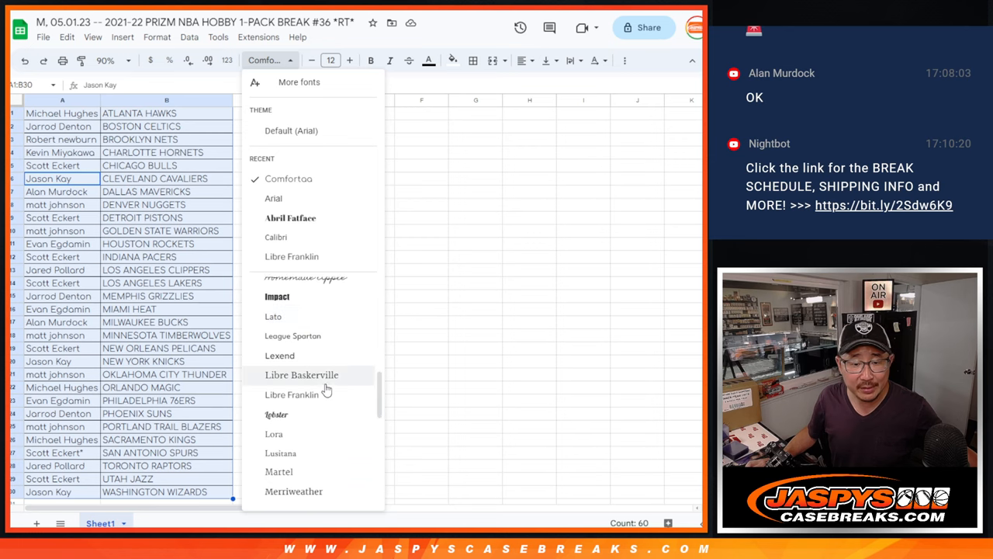
scroll("down", 3)
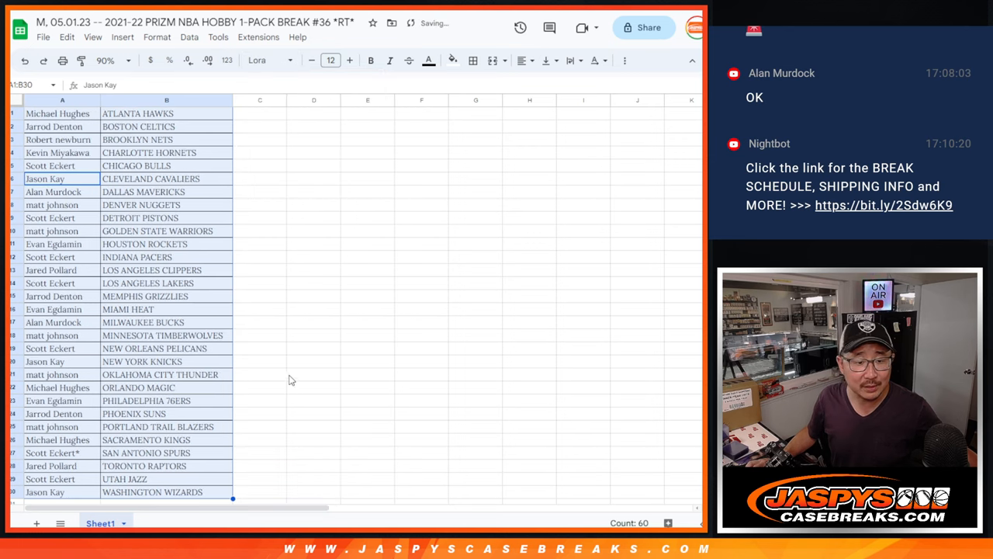
left_click(268, 60)
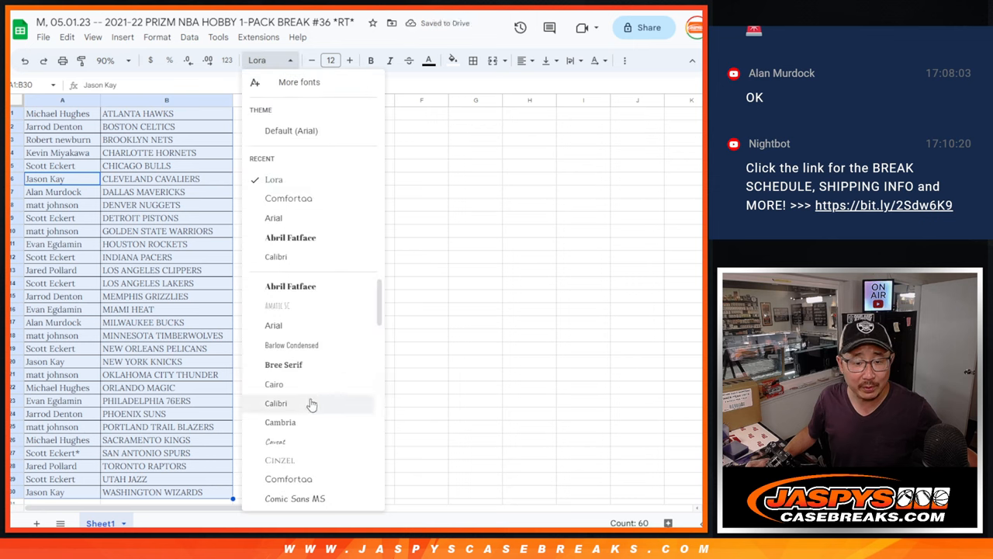
scroll("down", 3)
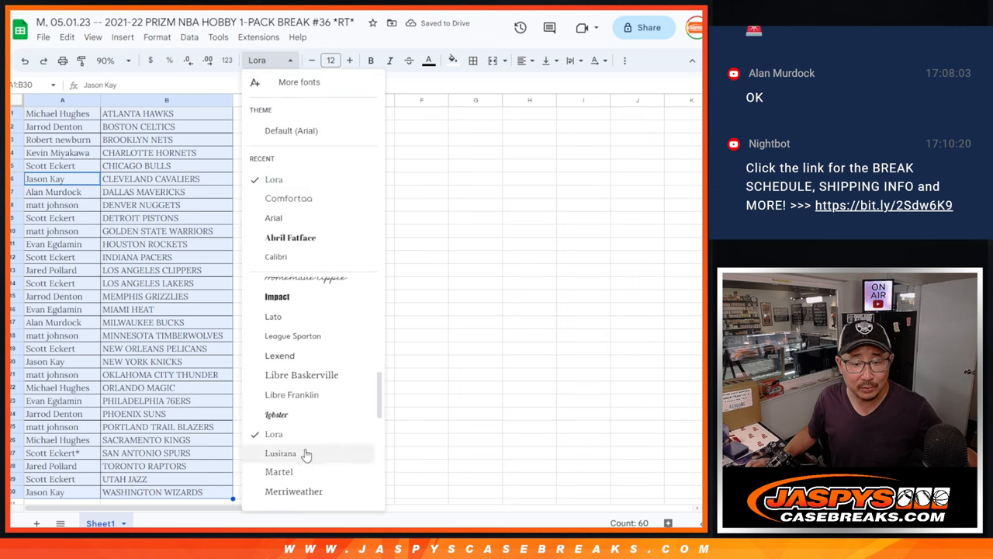
left_click(281, 453)
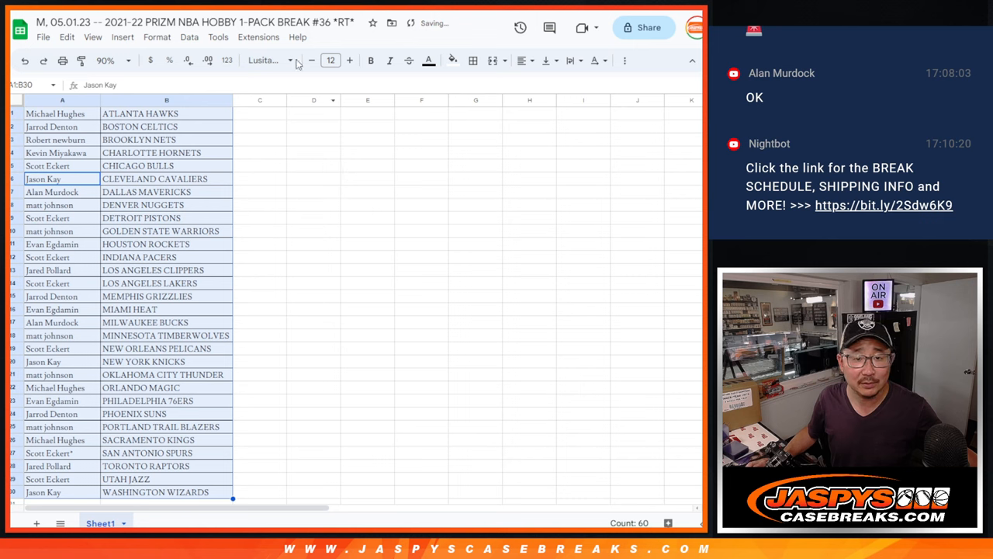
left_click(267, 60)
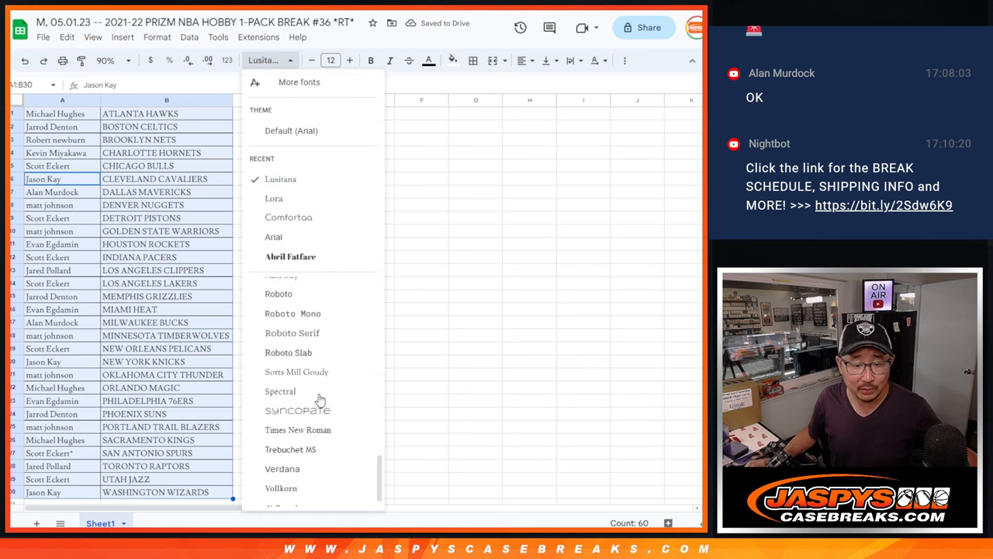
left_click(302, 359)
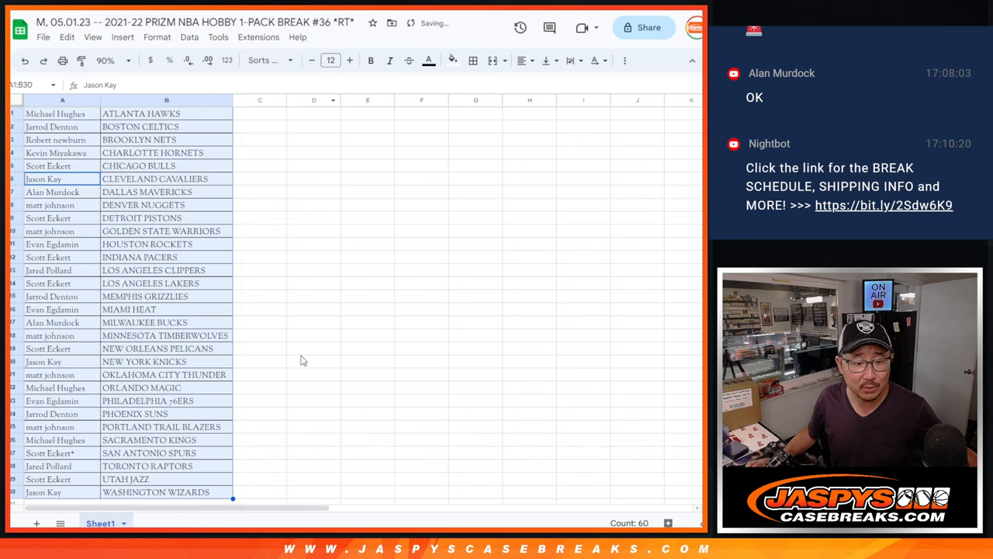
Step: Try Roboto Serif, then settle on the Martel font for the list
left_click(264, 60)
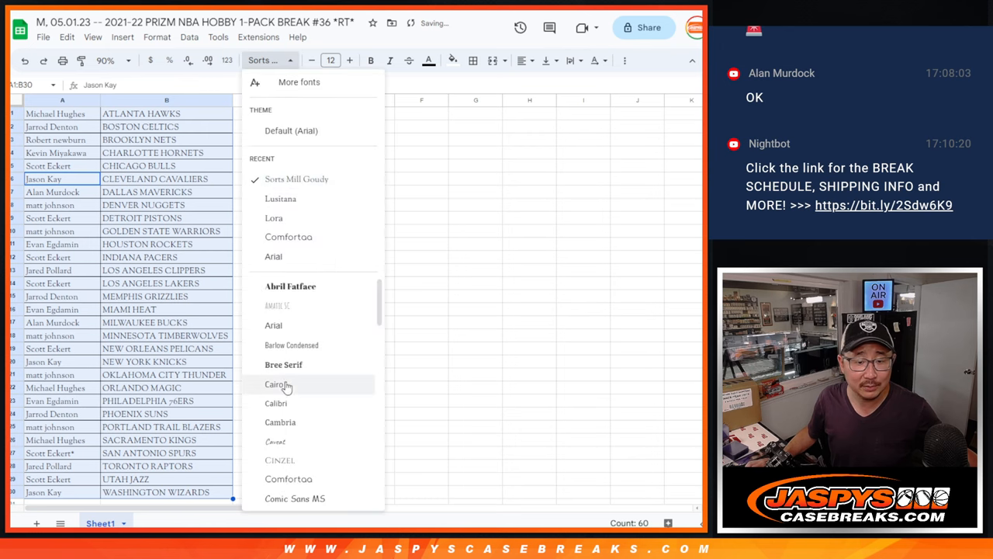
scroll("down", 3)
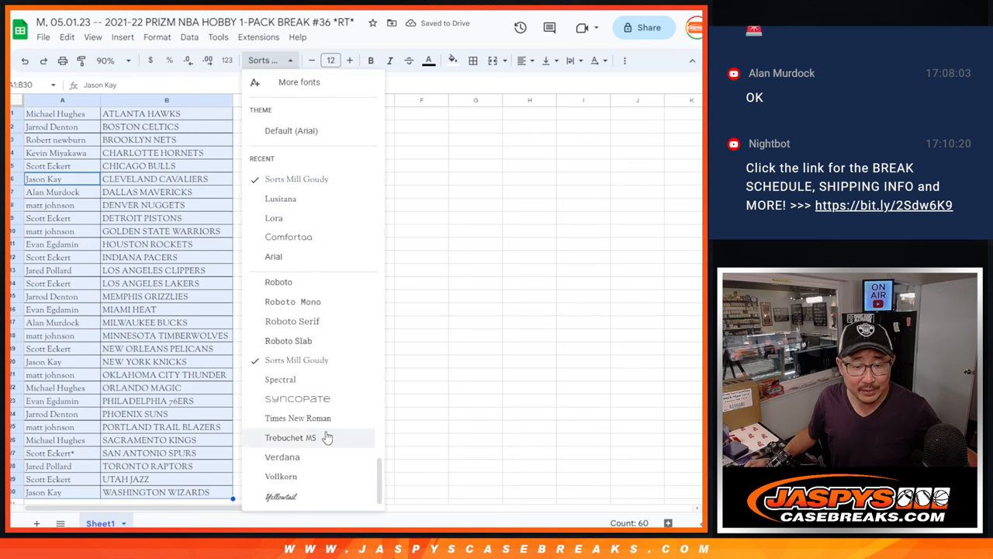
mouse_move(298, 417)
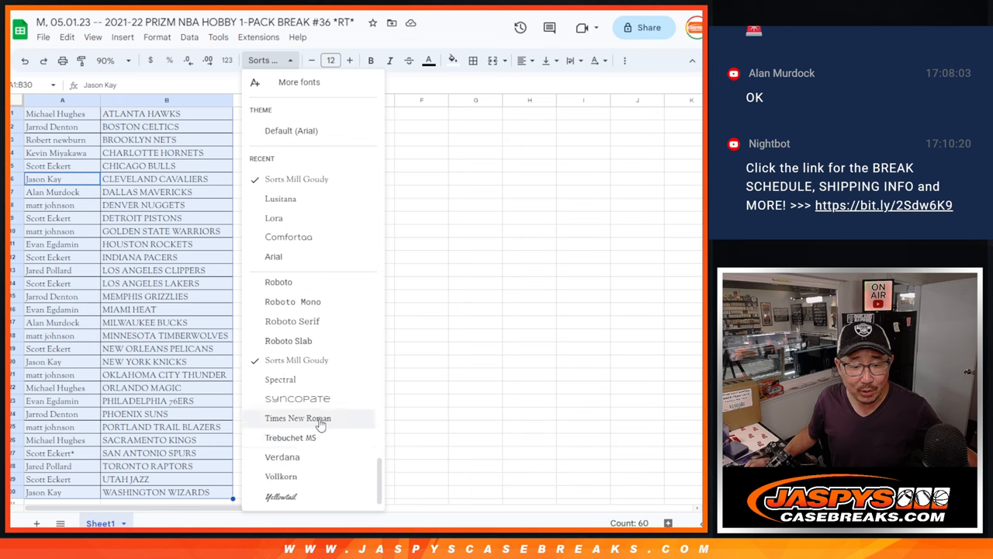
scroll("up", 3)
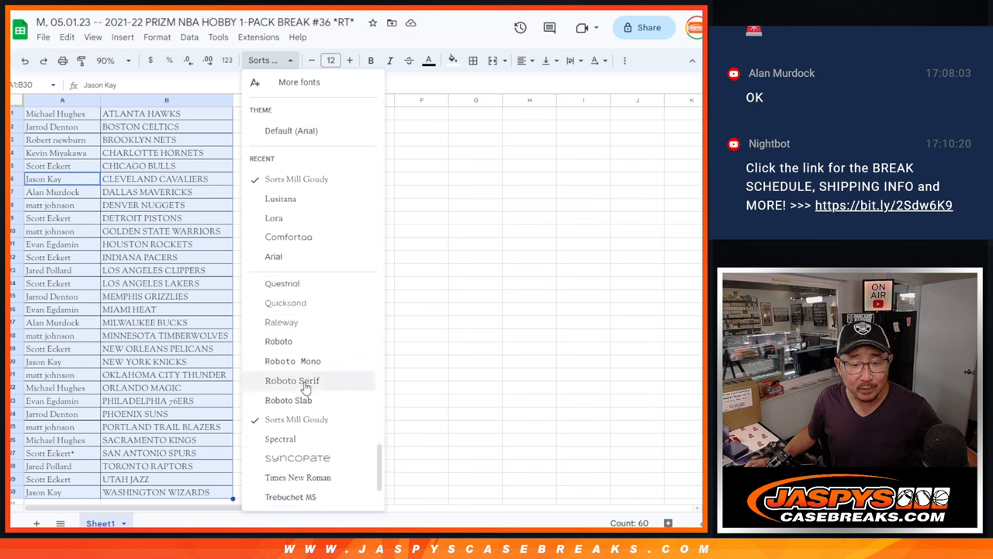
left_click(293, 379)
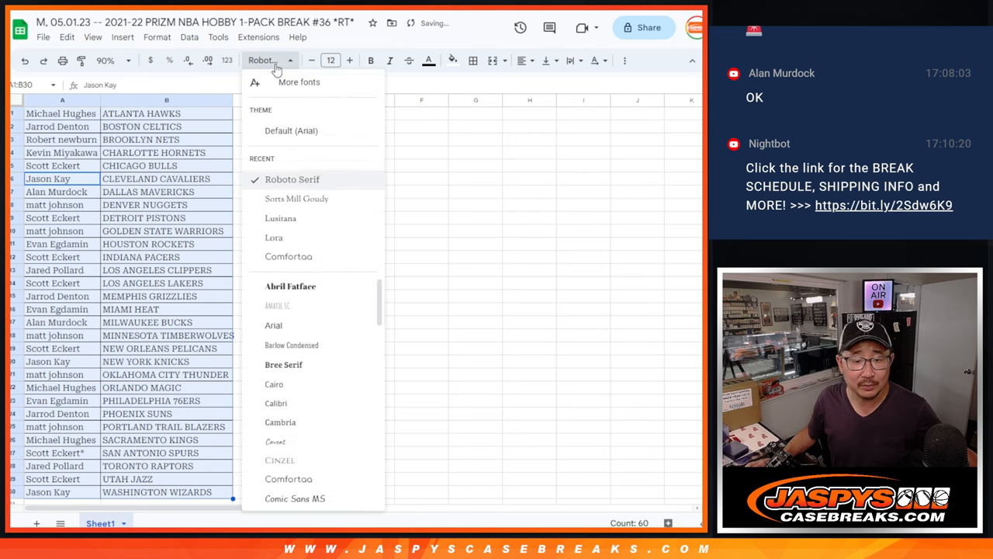
scroll("down", 3)
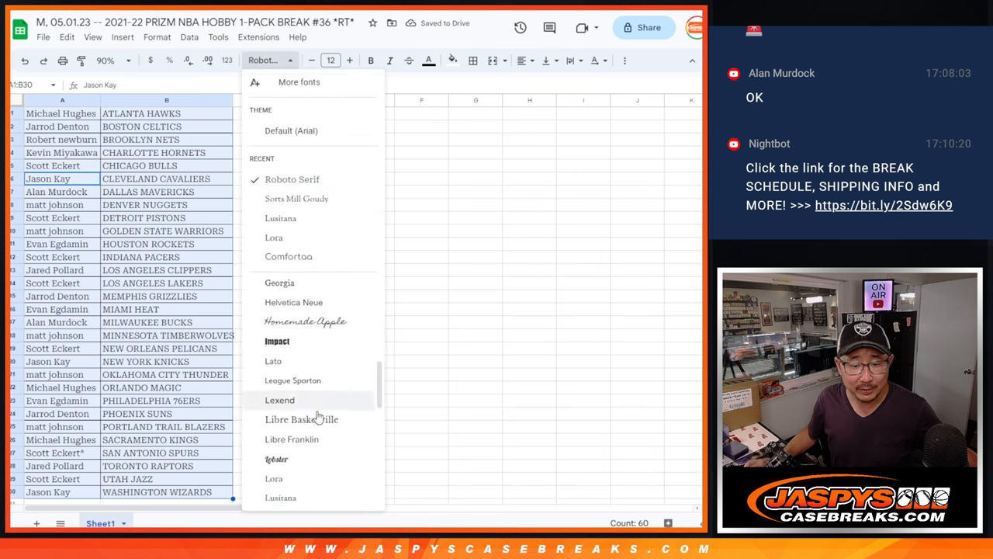
scroll("down", 3)
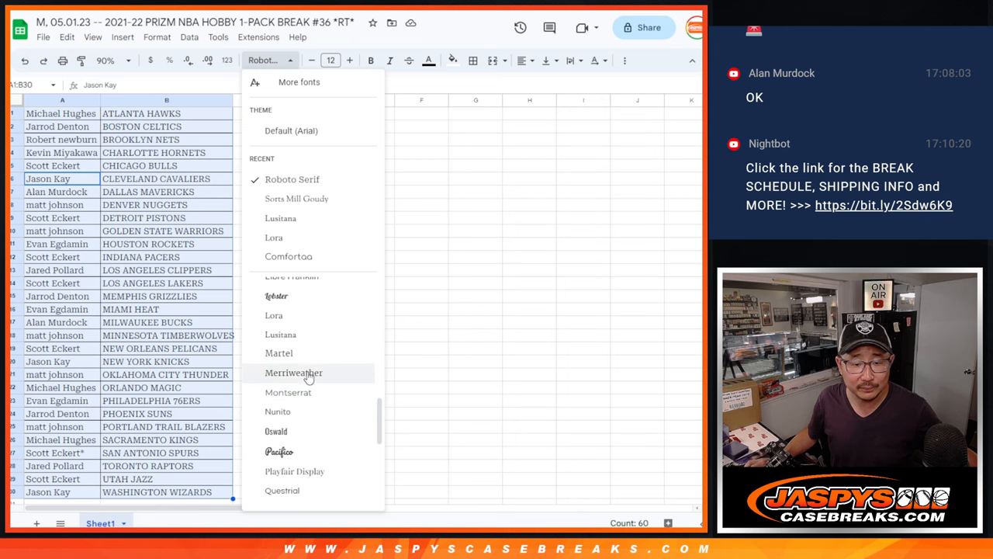
mouse_move(293, 338)
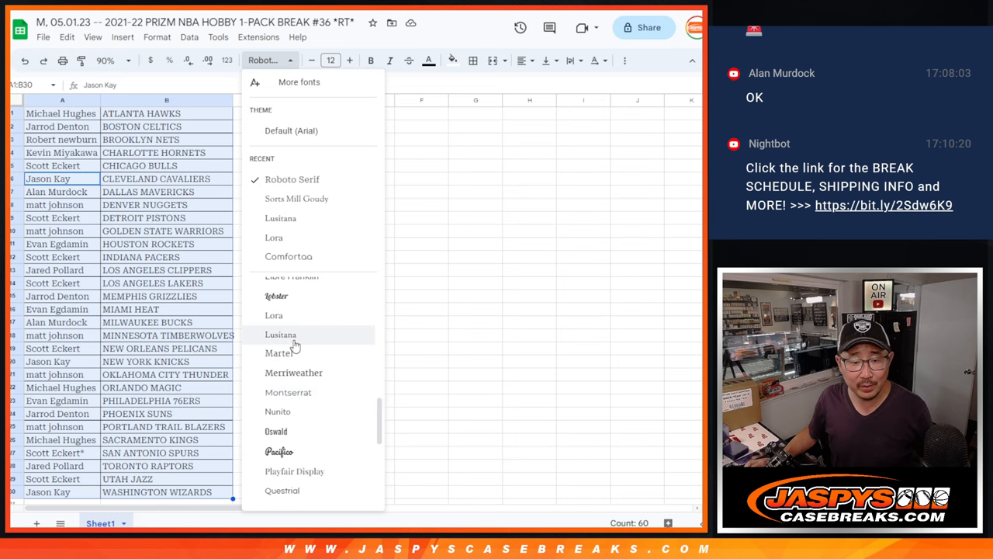
left_click(278, 352)
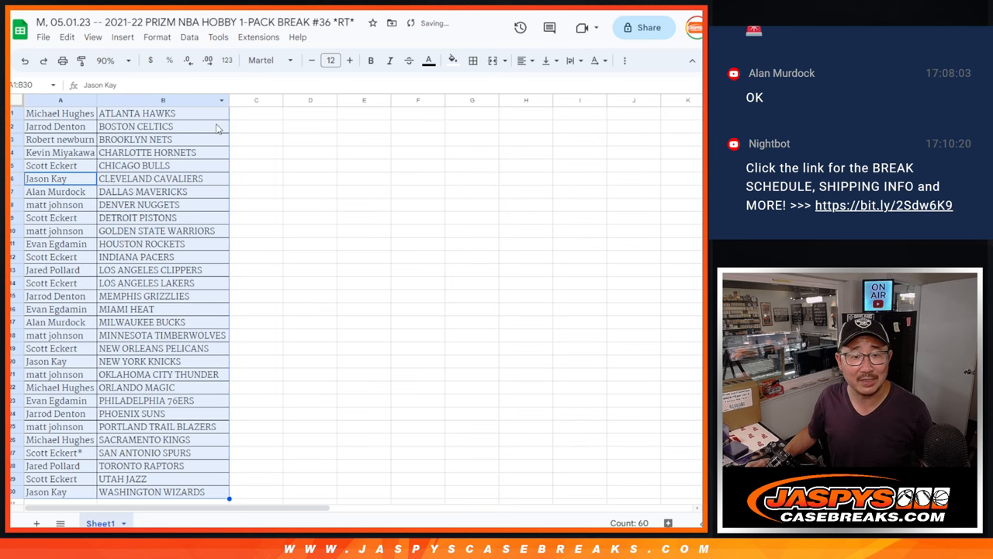
left_click(147, 152)
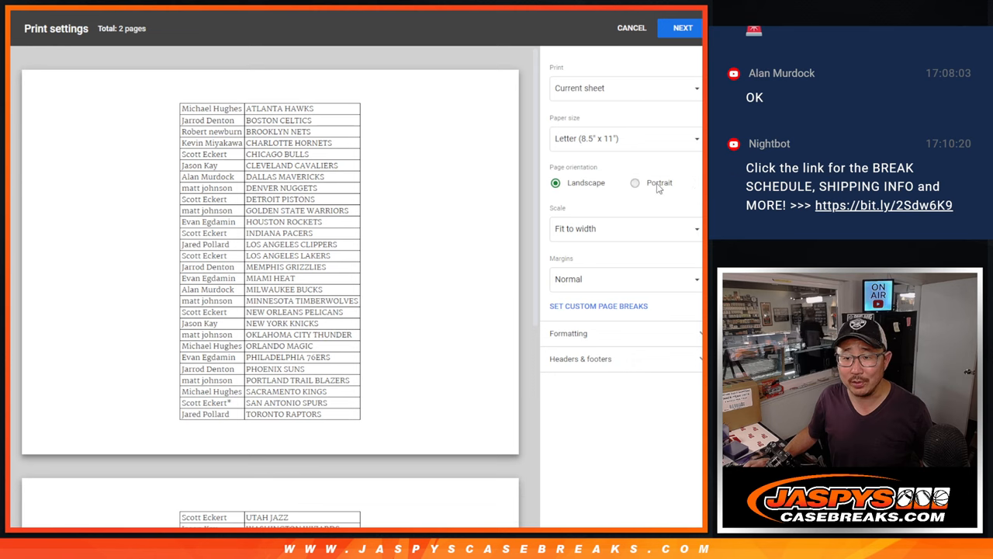
Step: Switch the printout to portrait orientation and send the team list to the printer
left_click(635, 183)
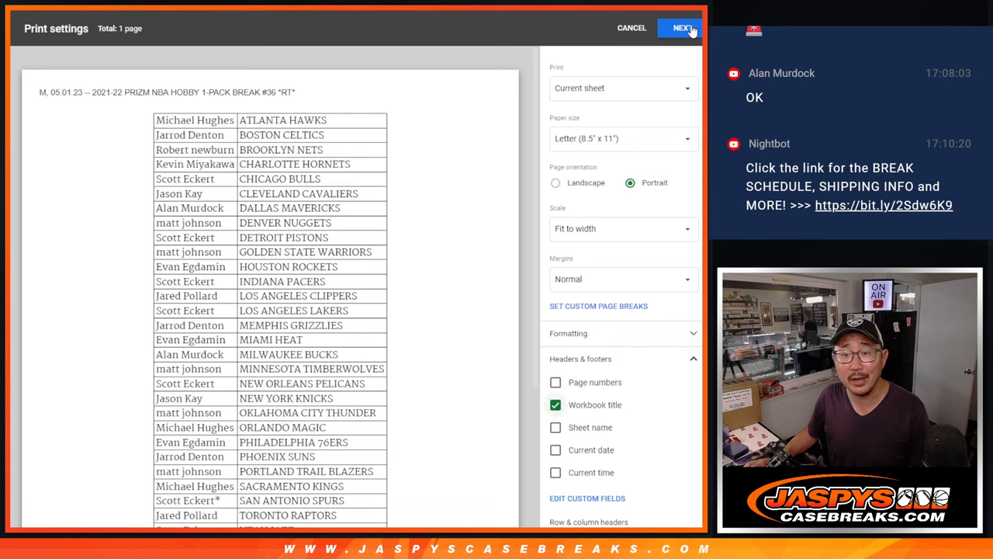
left_click(680, 28)
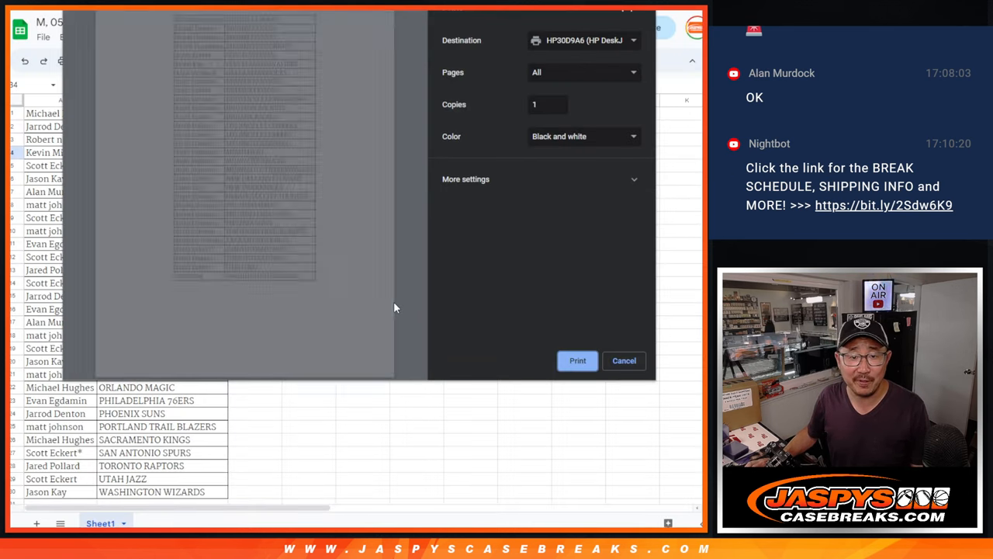
left_click(623, 361)
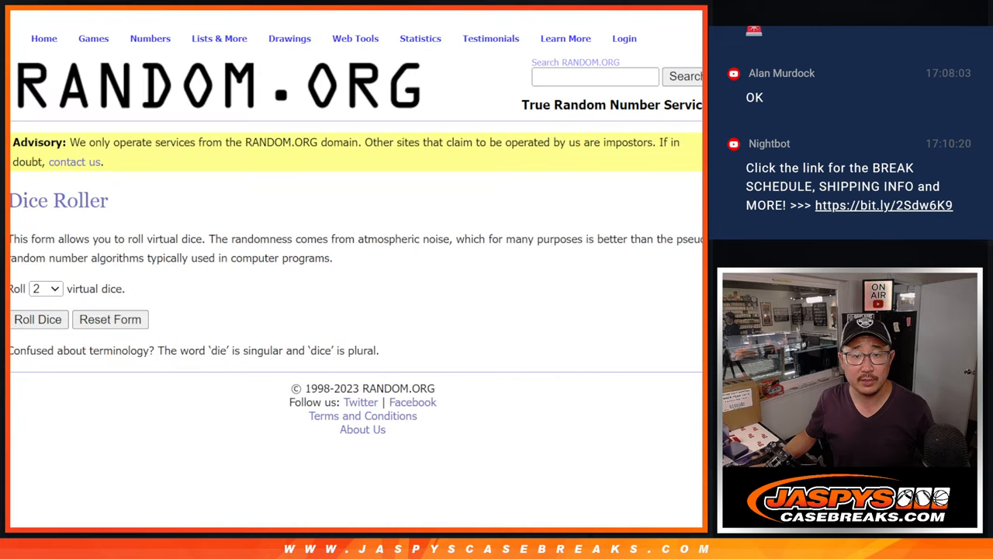
Step: Return to the List Randomizer results and shuffle again until randomized nine times
left_click(239, 56)
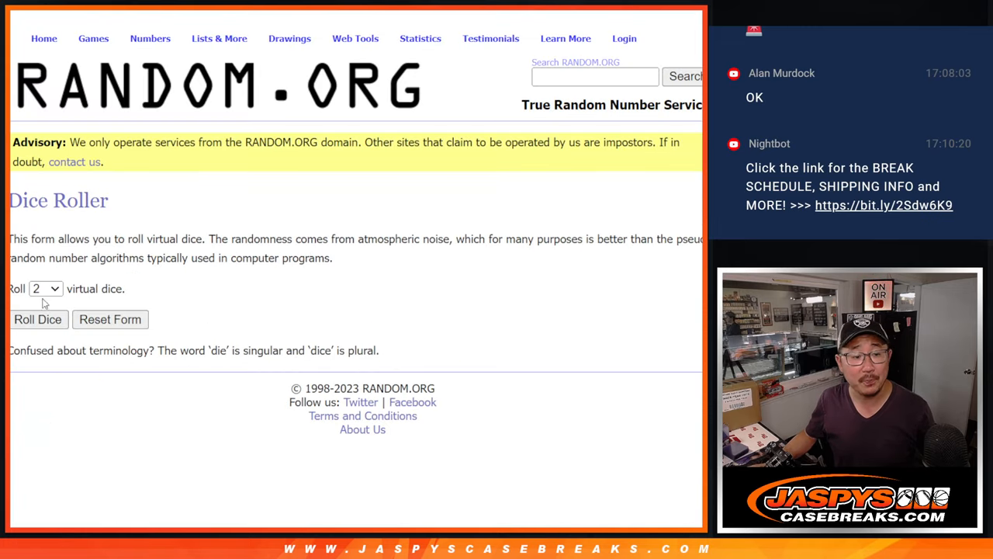
left_click(37, 319)
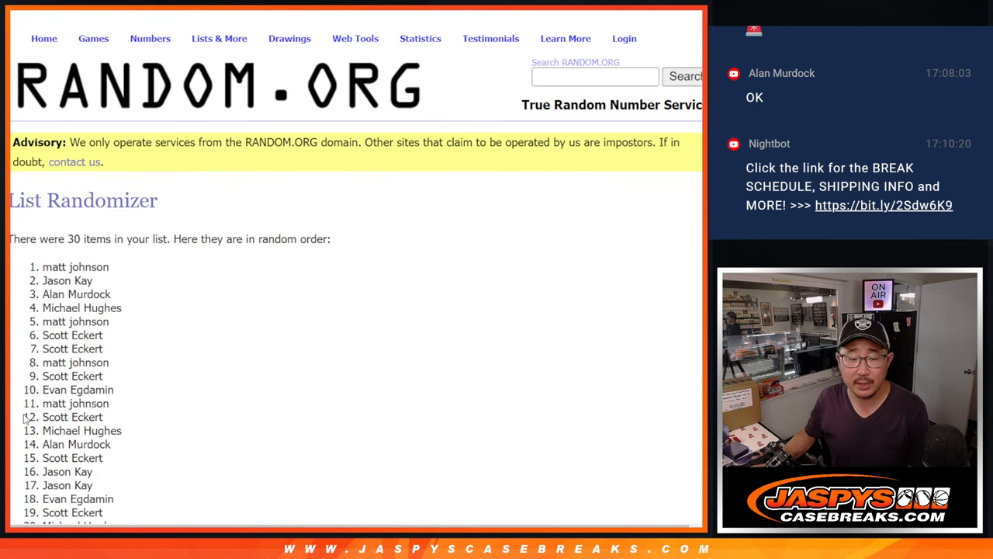
scroll("down", 3)
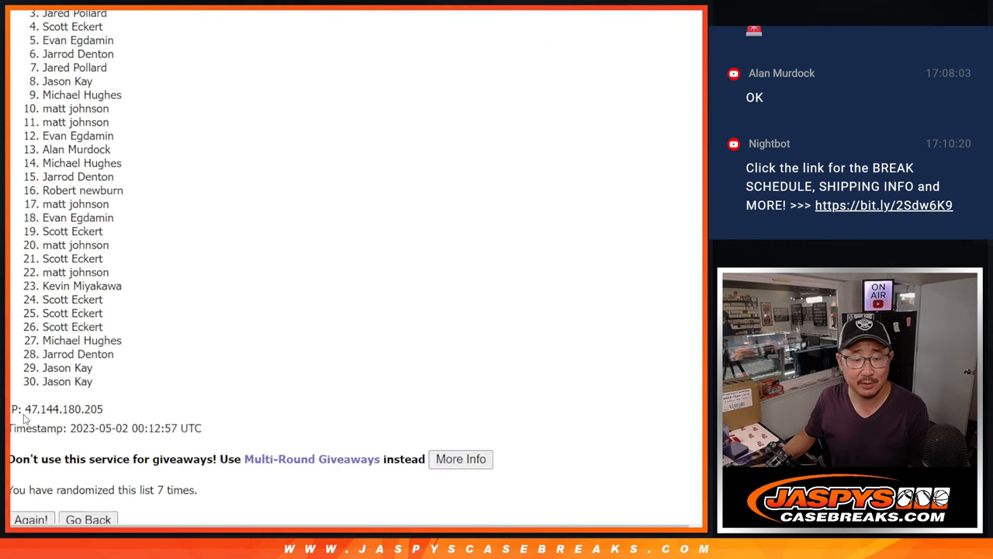
left_click(32, 520)
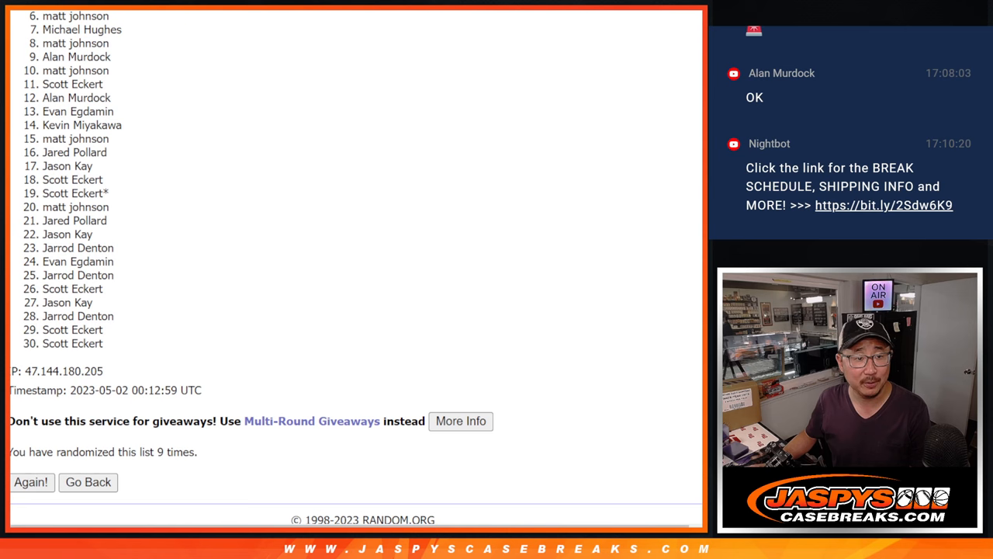
Step: Scroll through the final shuffled list and highlight names 1 through 4
scroll("down", 3)
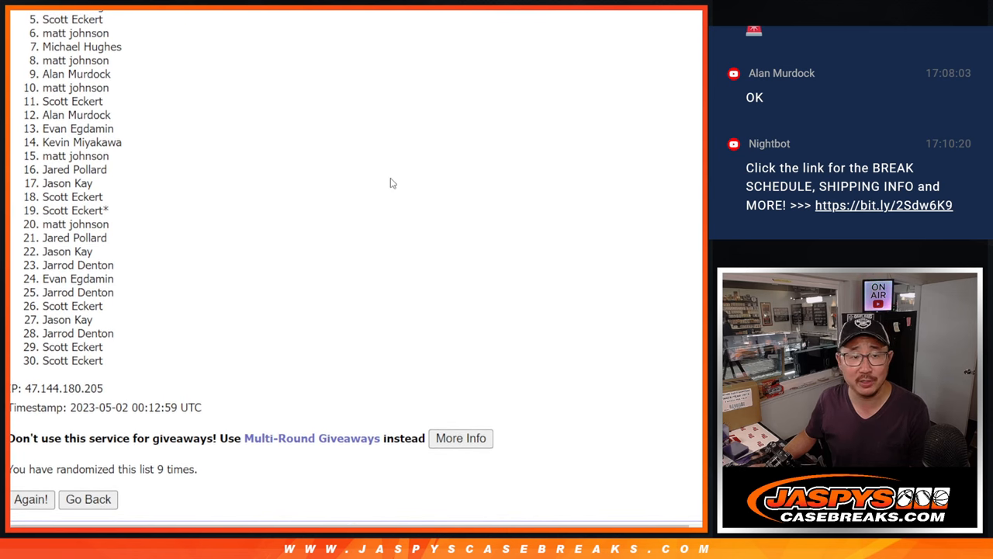
mouse_move(129, 347)
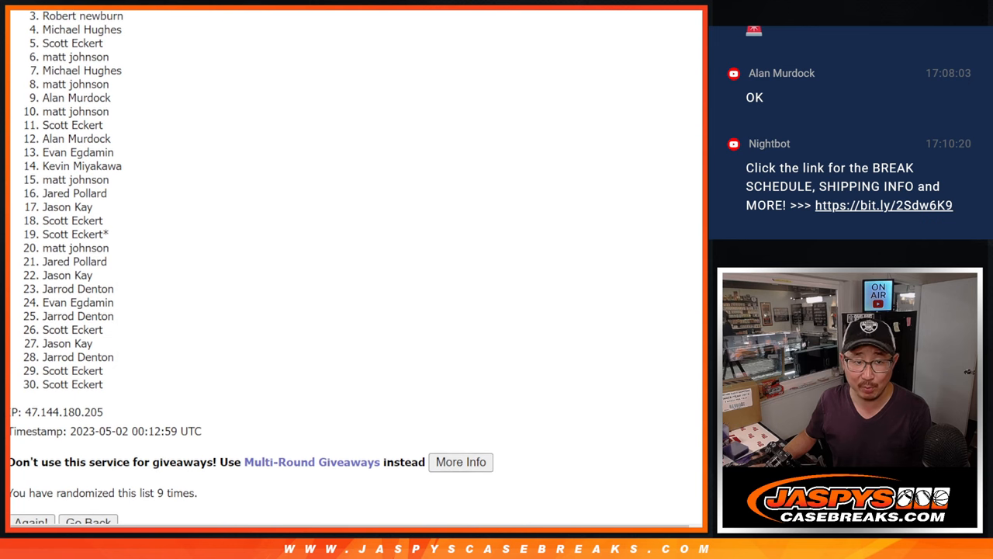
scroll("up", 3)
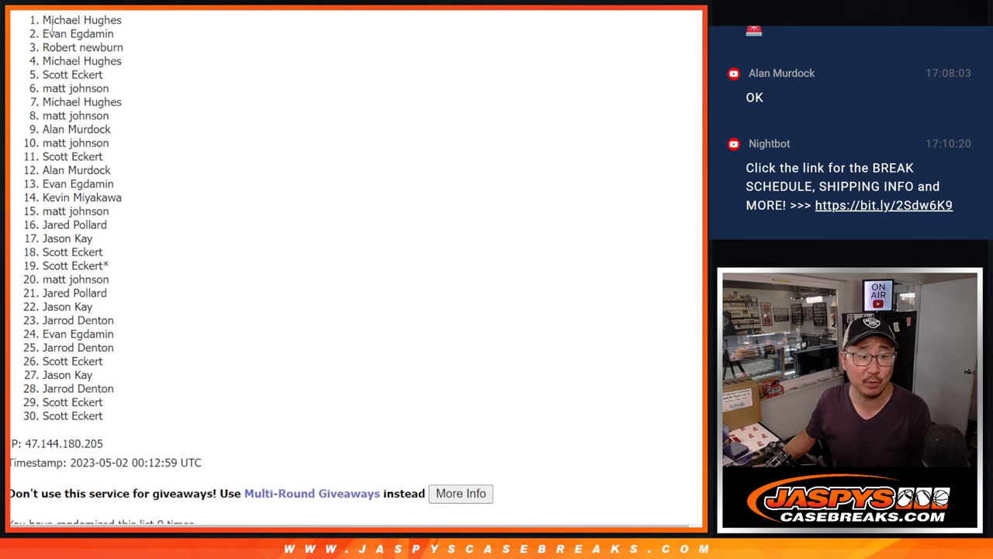
left_click_drag(46, 19, 117, 62)
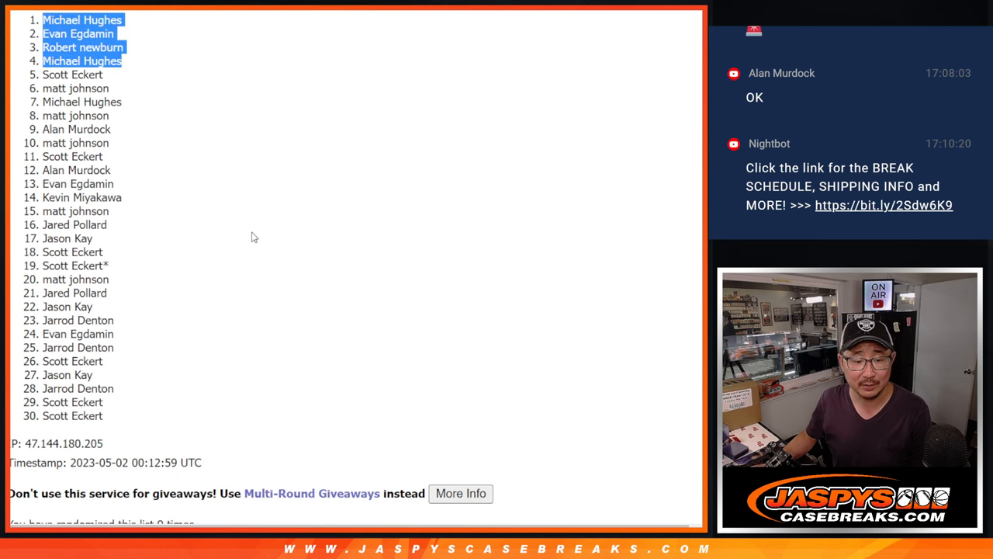